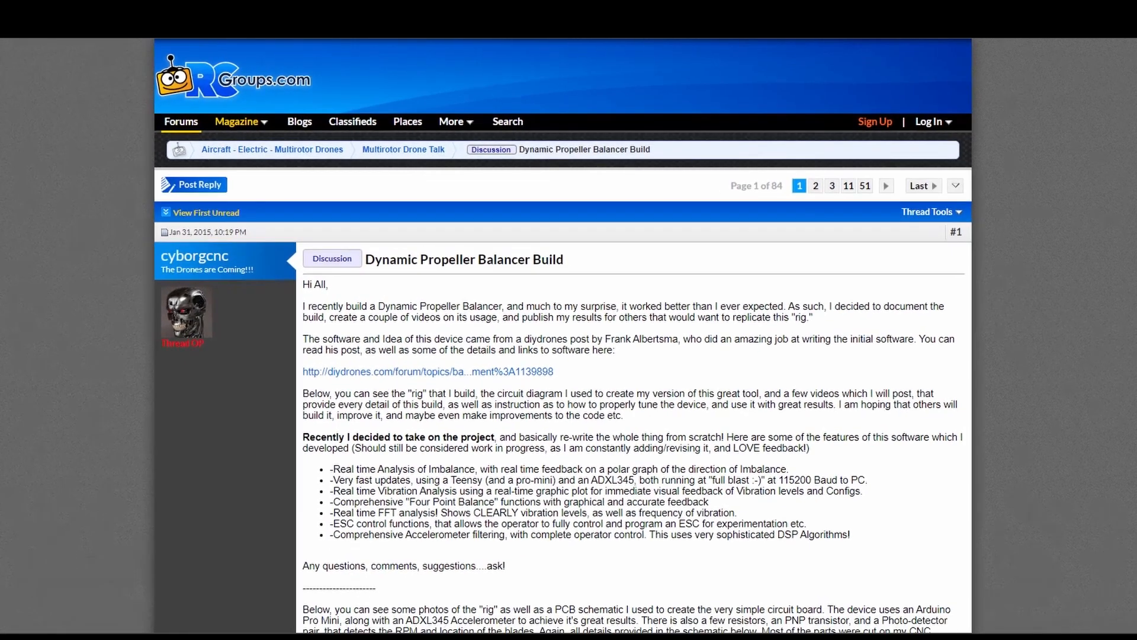
scroll(down, 3)
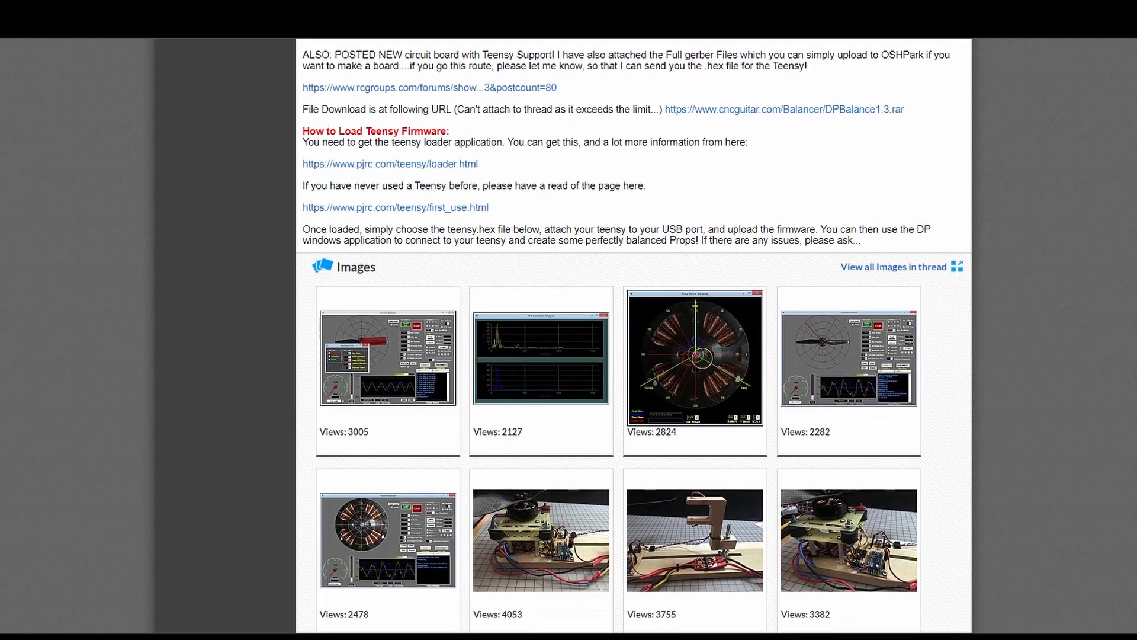
scroll(down, 3)
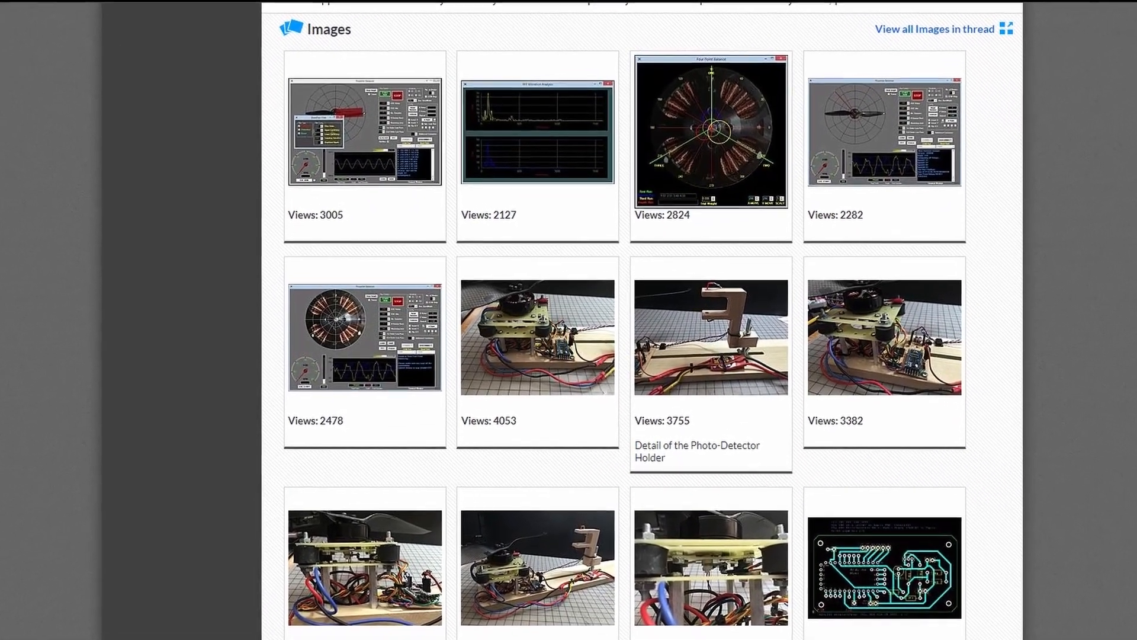
scroll(down, 3)
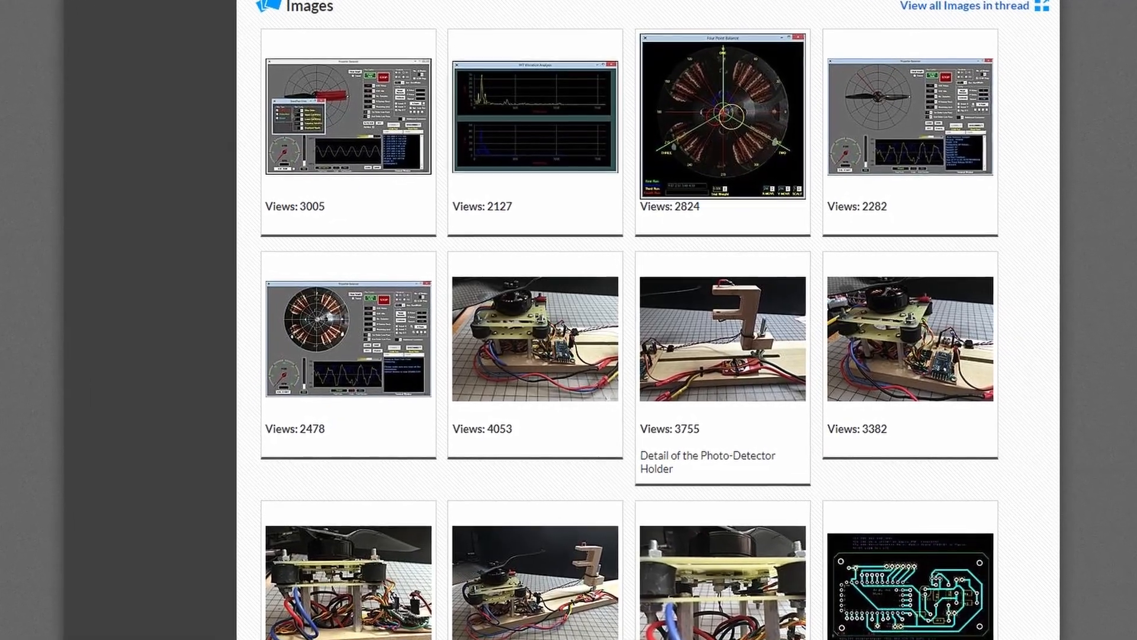